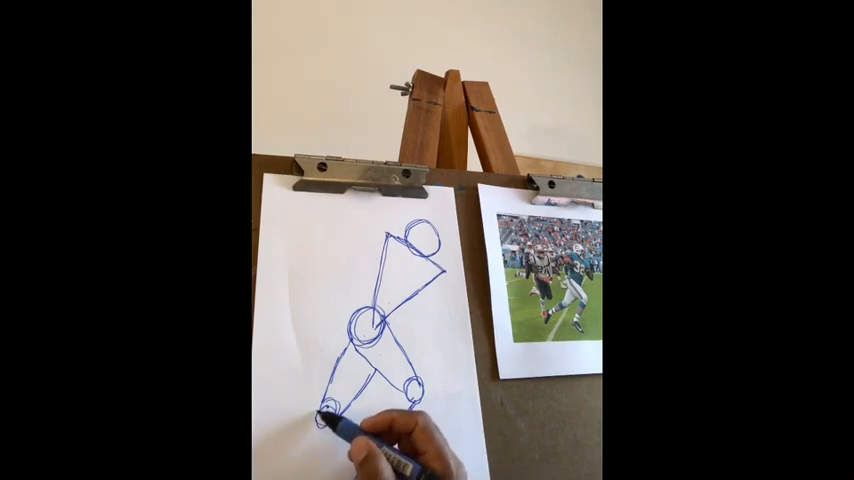
pyautogui.moveTo(340, 410); pyautogui.dragTo(280, 445)
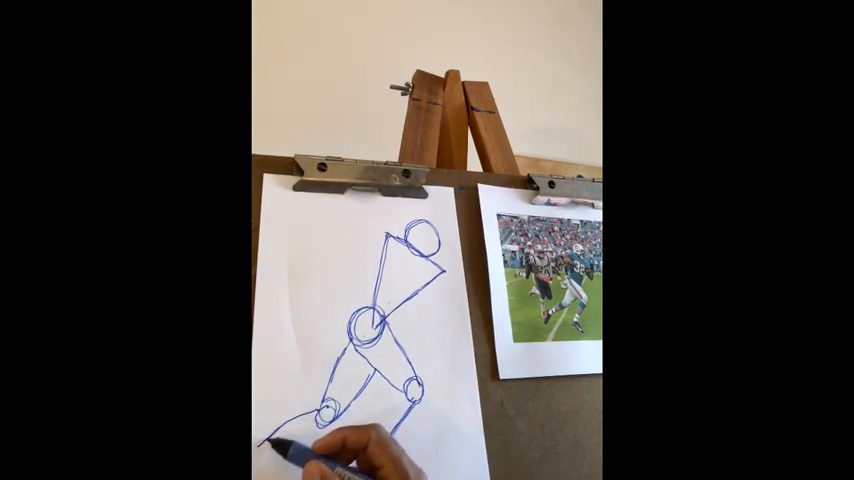